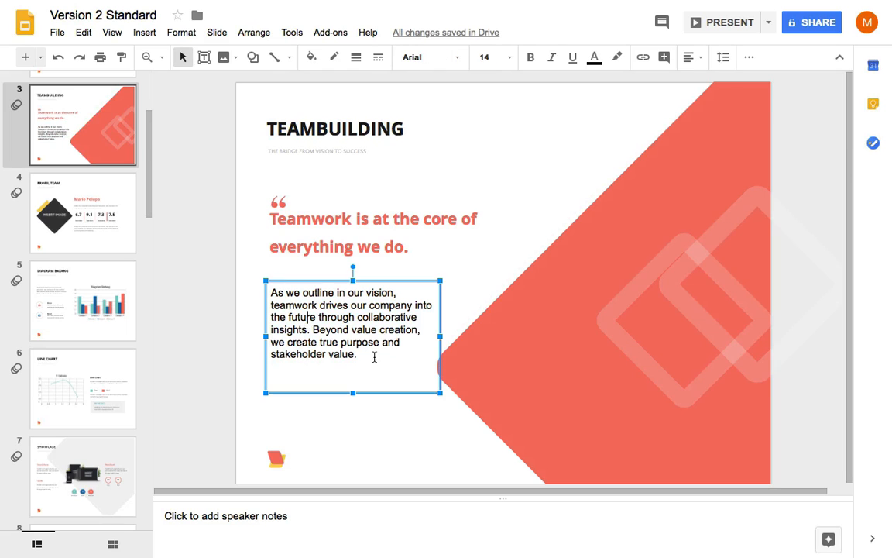
- Select all the body paragraph text in the Teamwork slide's text box
key(ctrl+a)
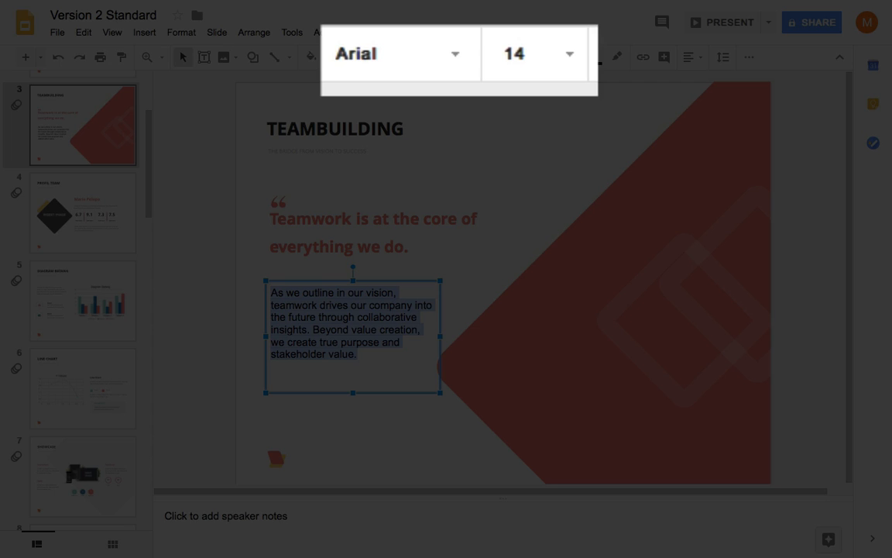
- Make the body paragraph light blue 2, then bring the Text color palette back up
click(595, 56)
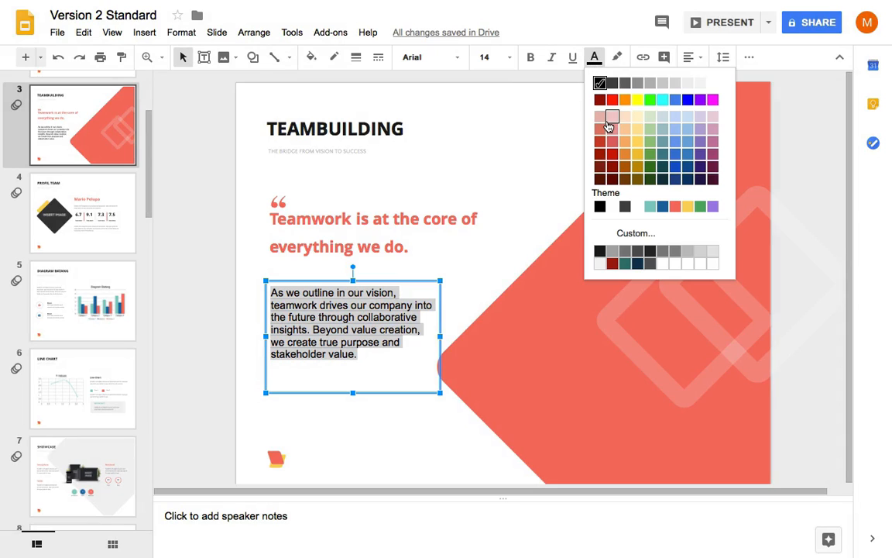
mouse_move(637, 136)
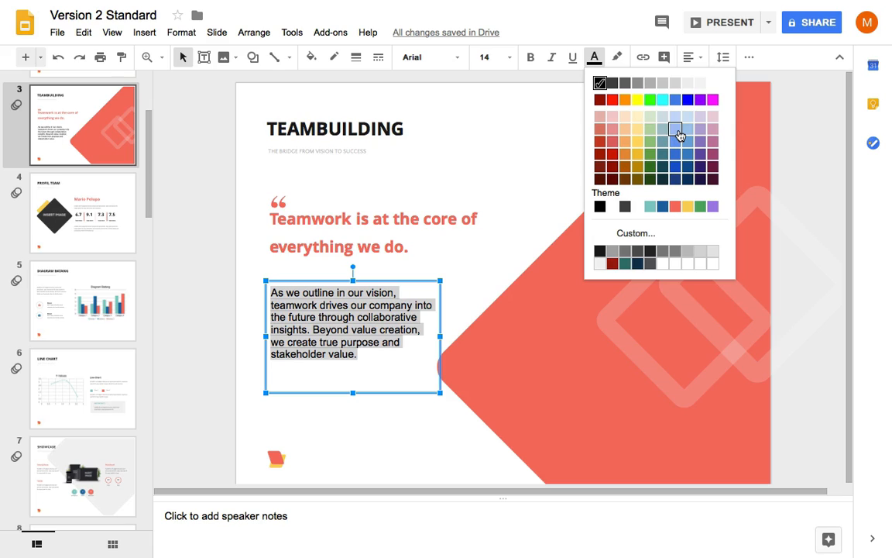
mouse_move(688, 130)
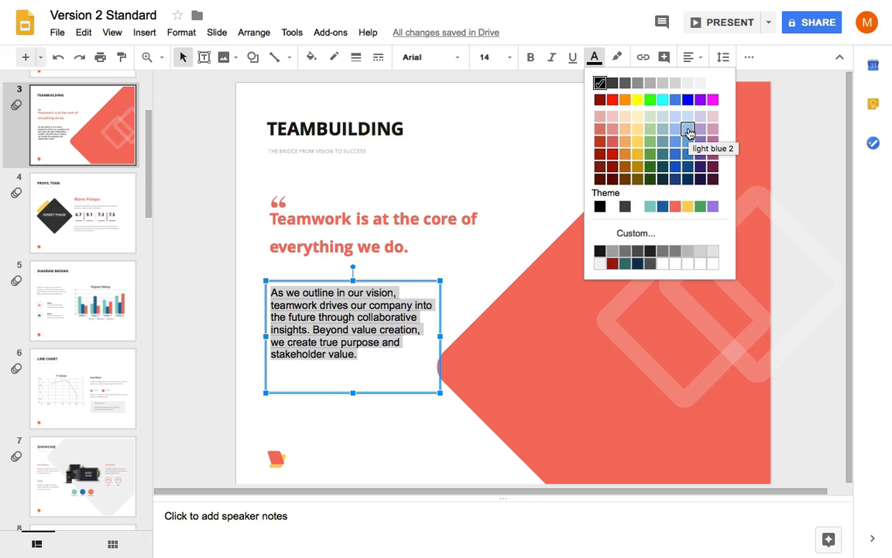
click(689, 130)
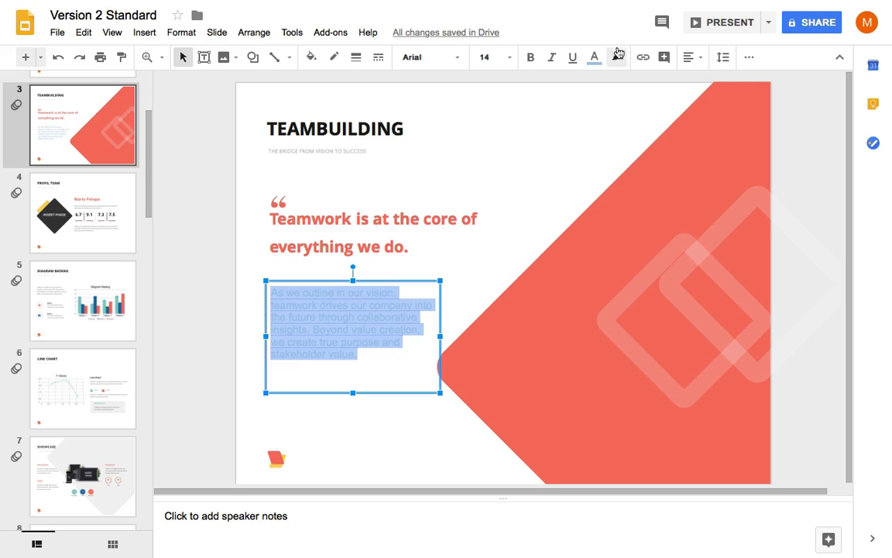
click(595, 55)
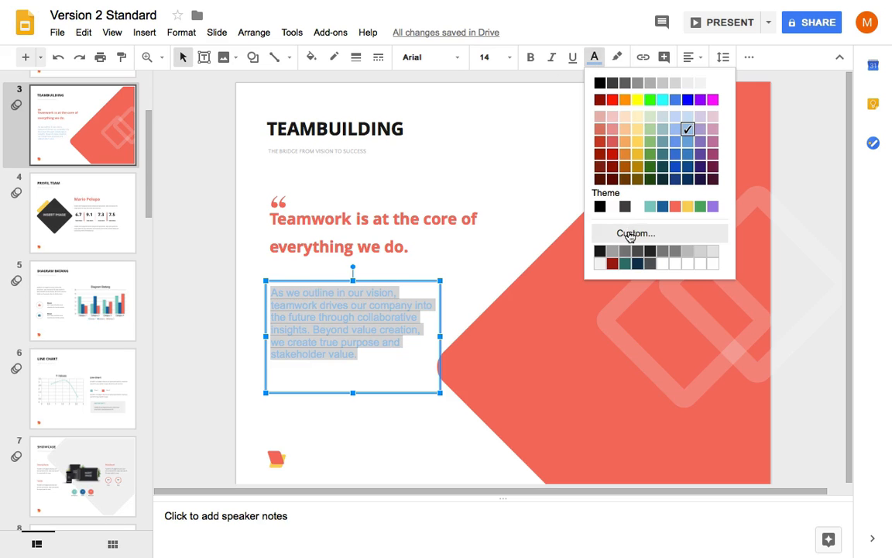
- Apply the custom orange #e86315 to the body paragraph via the Custom colour picker
click(635, 232)
text(#e86315)
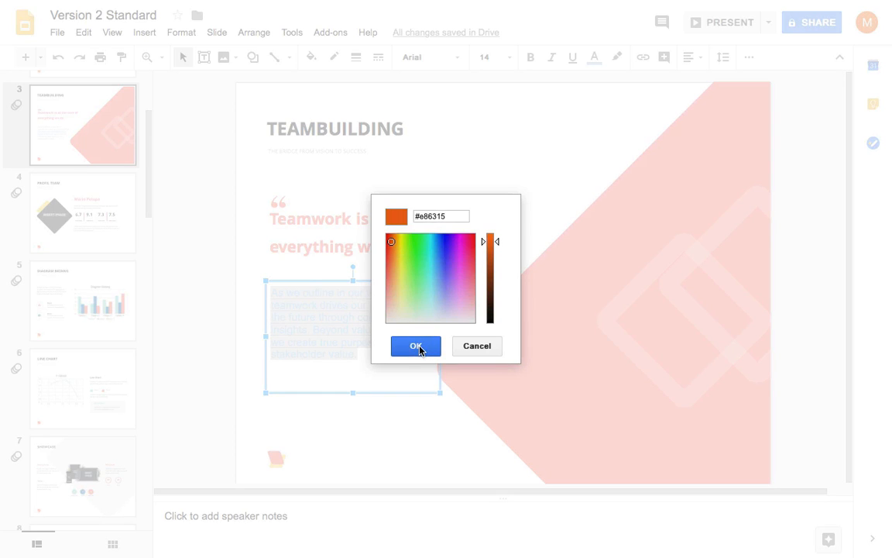
click(415, 346)
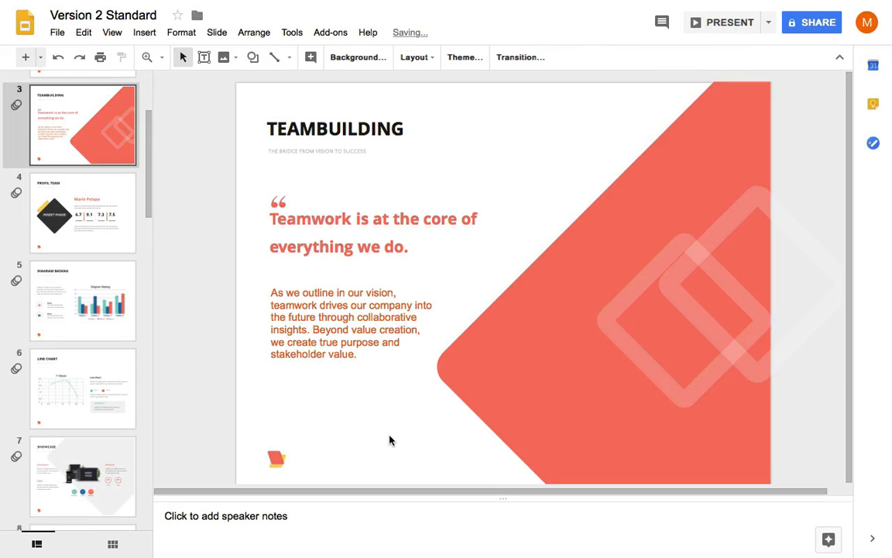